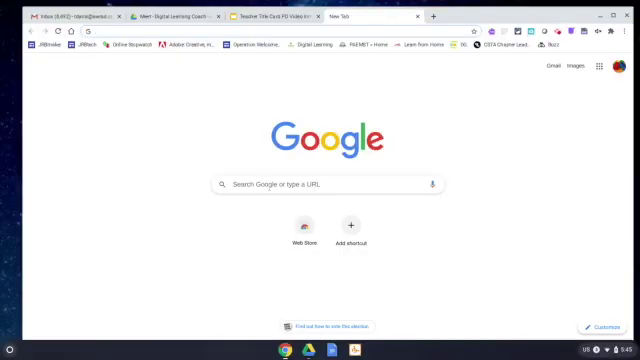
mouse_move(168, 47)
type("ipevo visualizer chrome e")
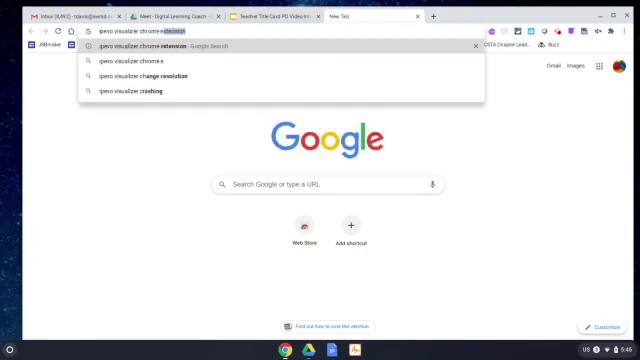
Search Google for 'ipevo visualizer chrome extension'.
key("Return")
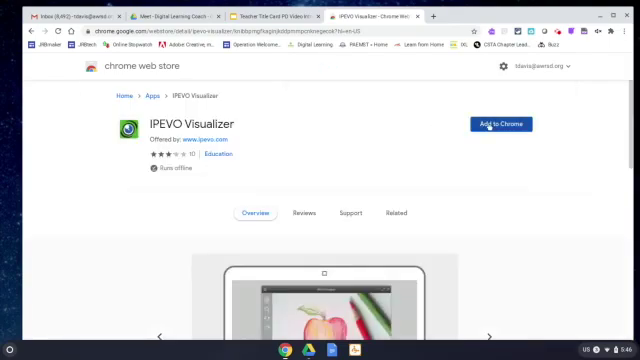
Add IPEVO Visualizer to Chrome and approve its permissions with Add app.
left_click(499, 123)
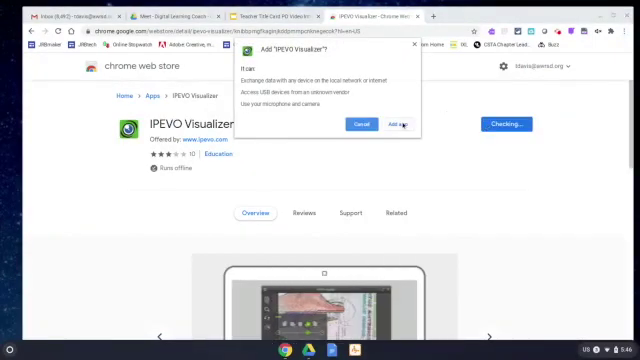
left_click(396, 124)
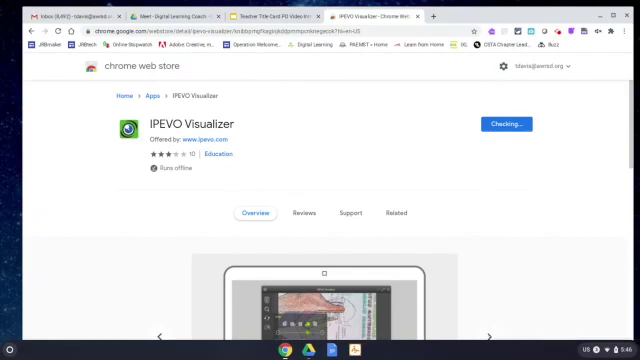
left_click(388, 213)
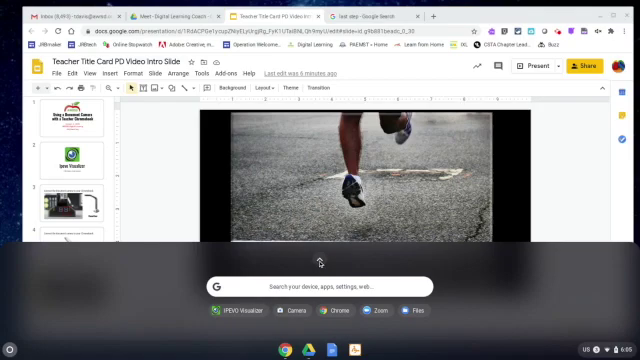
Expand the launcher's app list and launch IPEVO Visualizer.
left_click(320, 260)
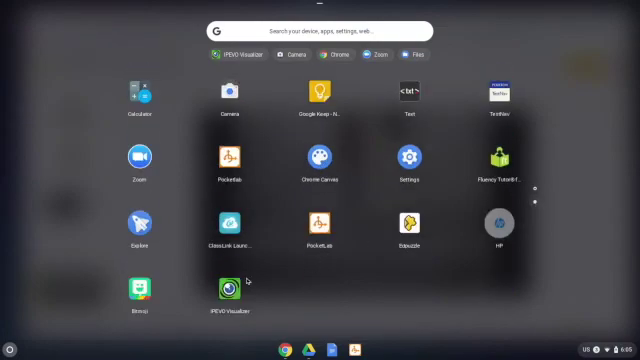
mouse_move(248, 284)
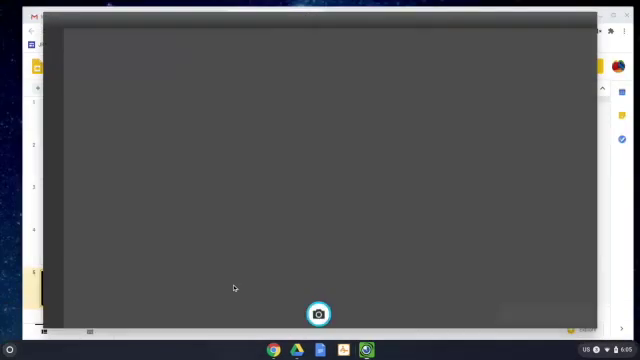
left_click(318, 312)
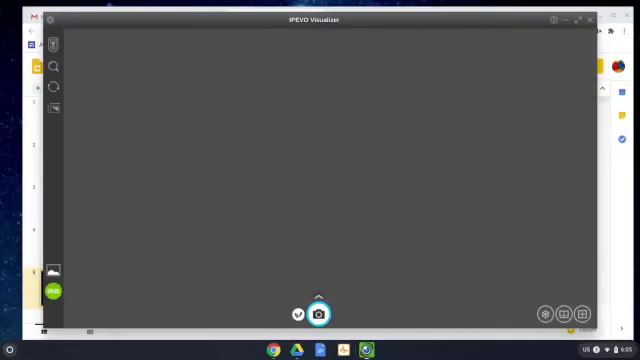